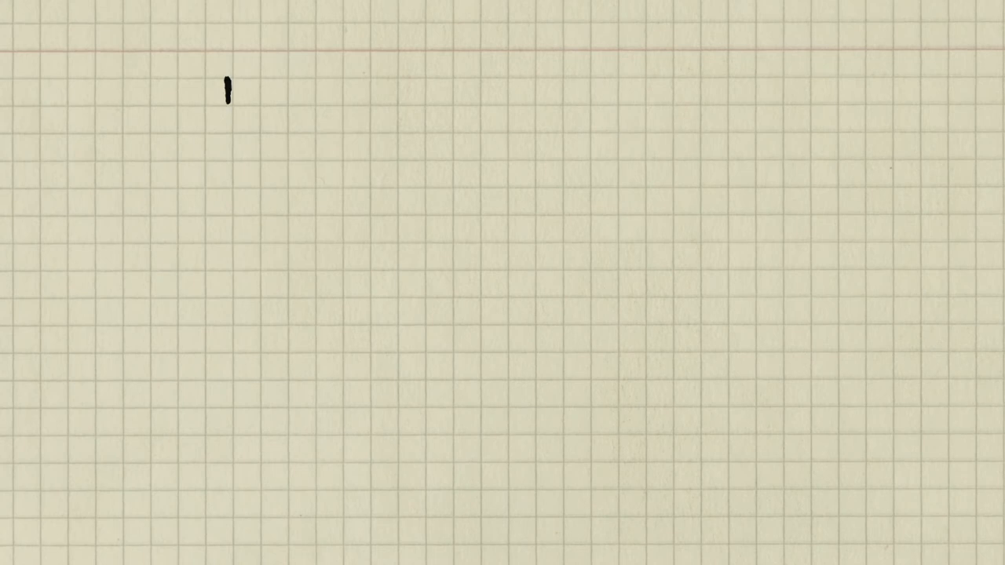
text(Navier-Stokes Eq)
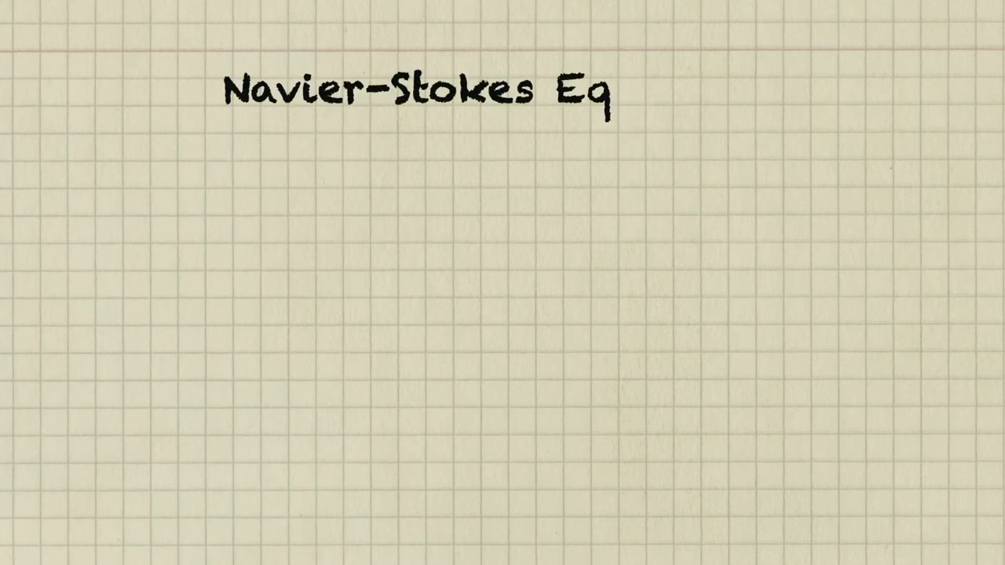
text(uations)
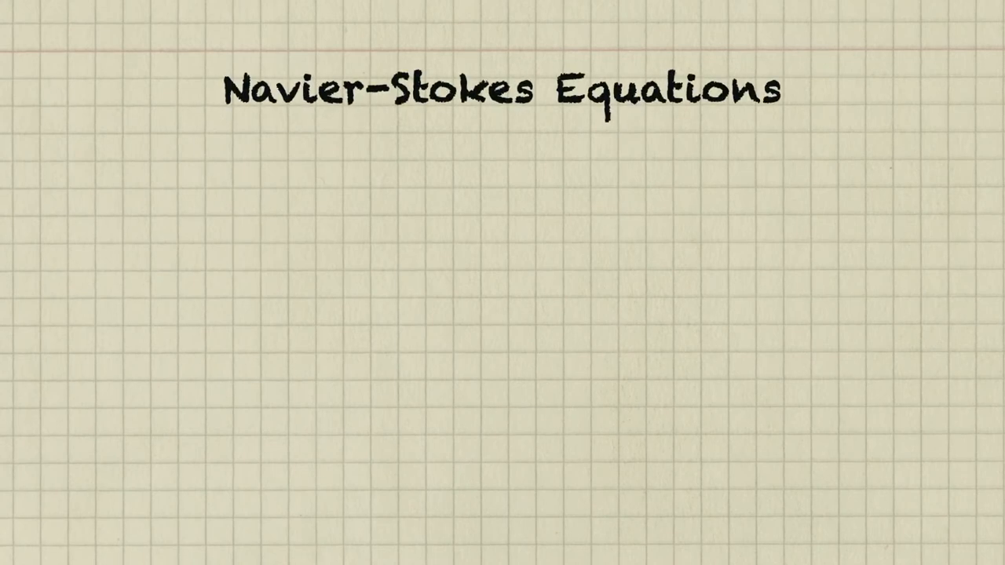